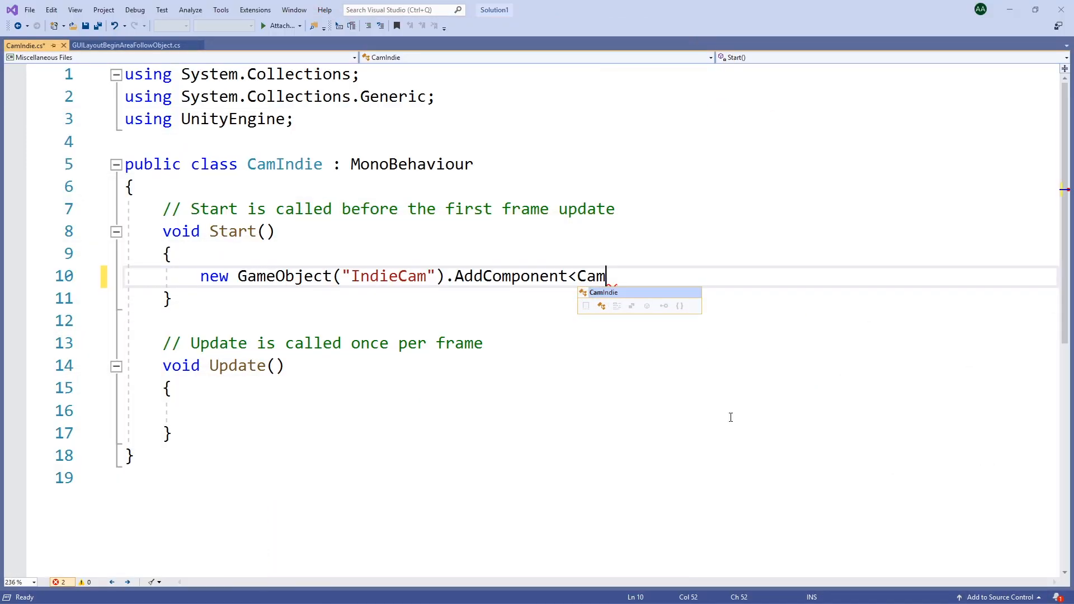
Step: Complete line 10 as AddComponent<Camera> in CamIndie.cs
text(er)
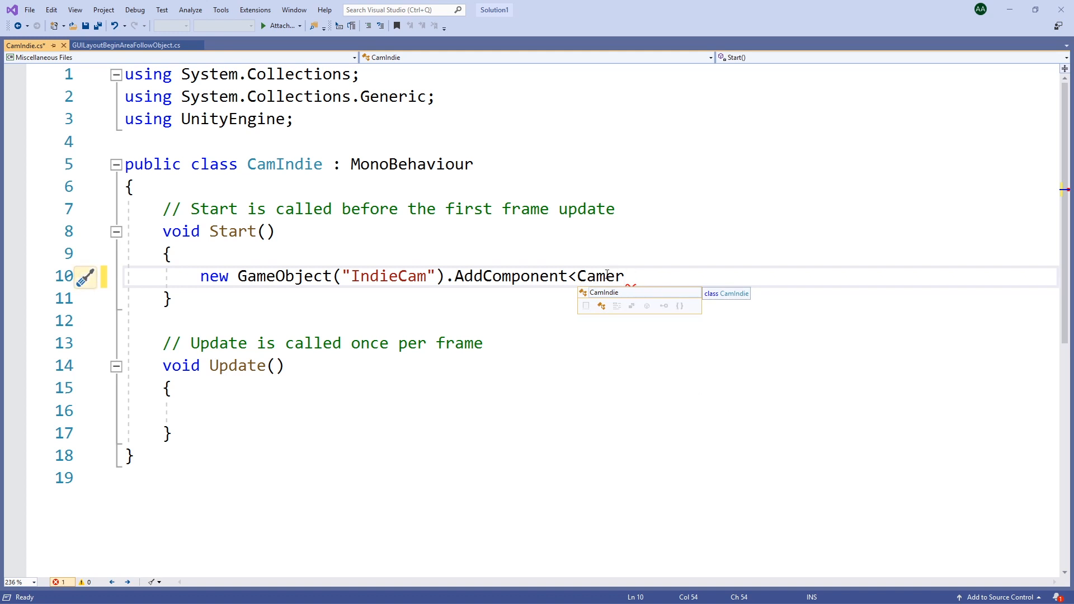
key(Backspace)
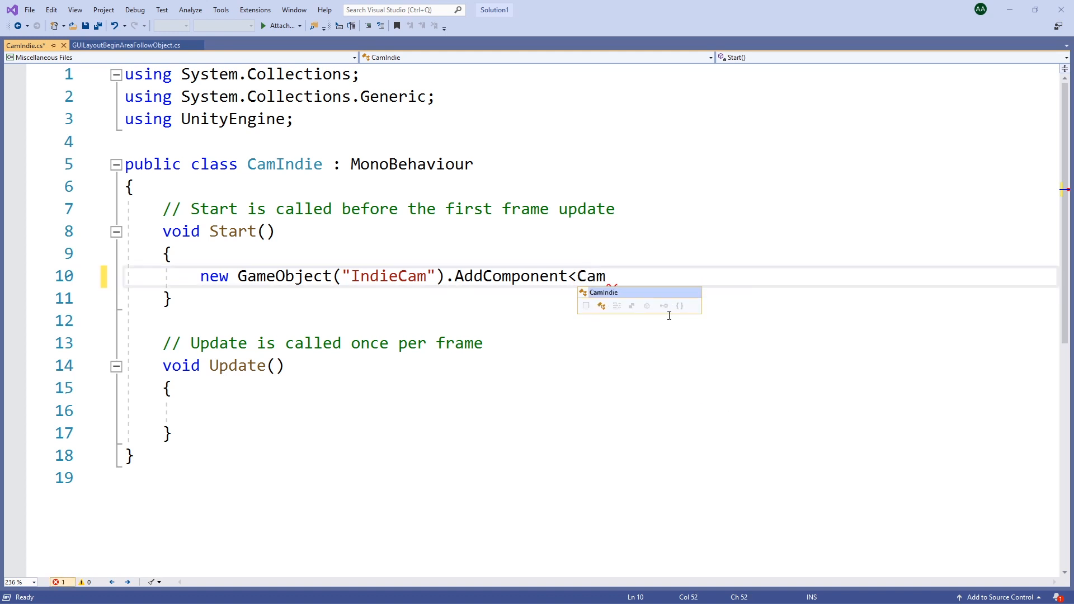
text(era>)
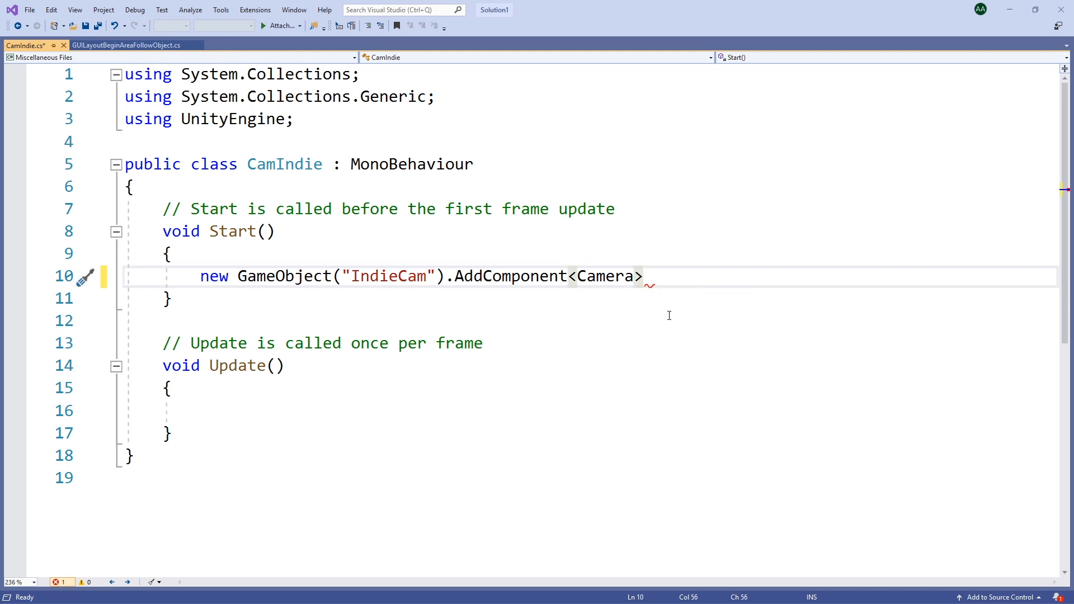
mouse_move(261, 17)
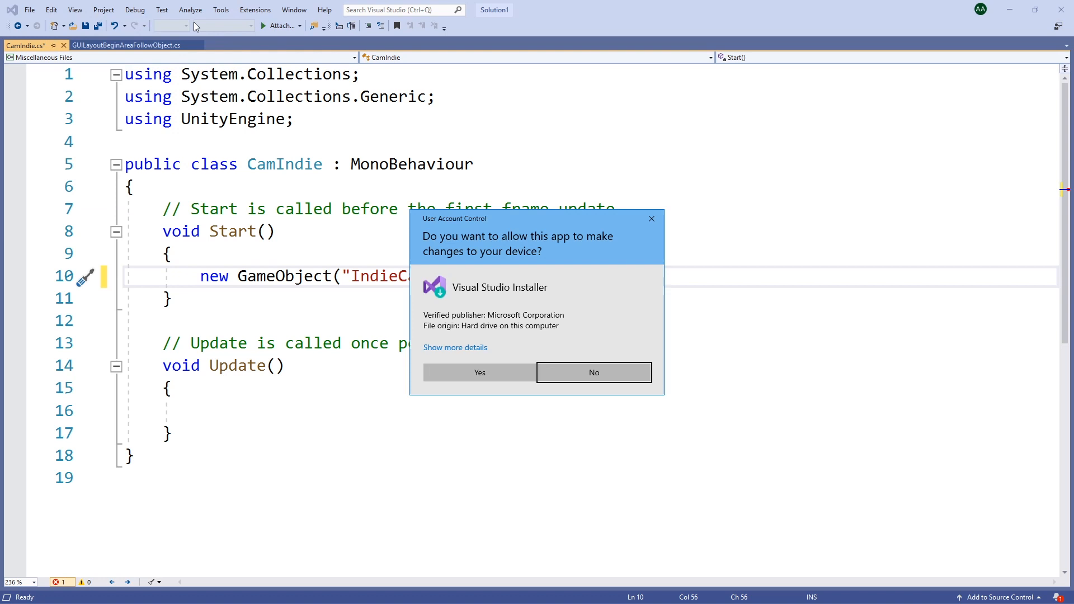
Step: Allow the Visual Studio Installer permission prompt and update the installer
click(594, 372)
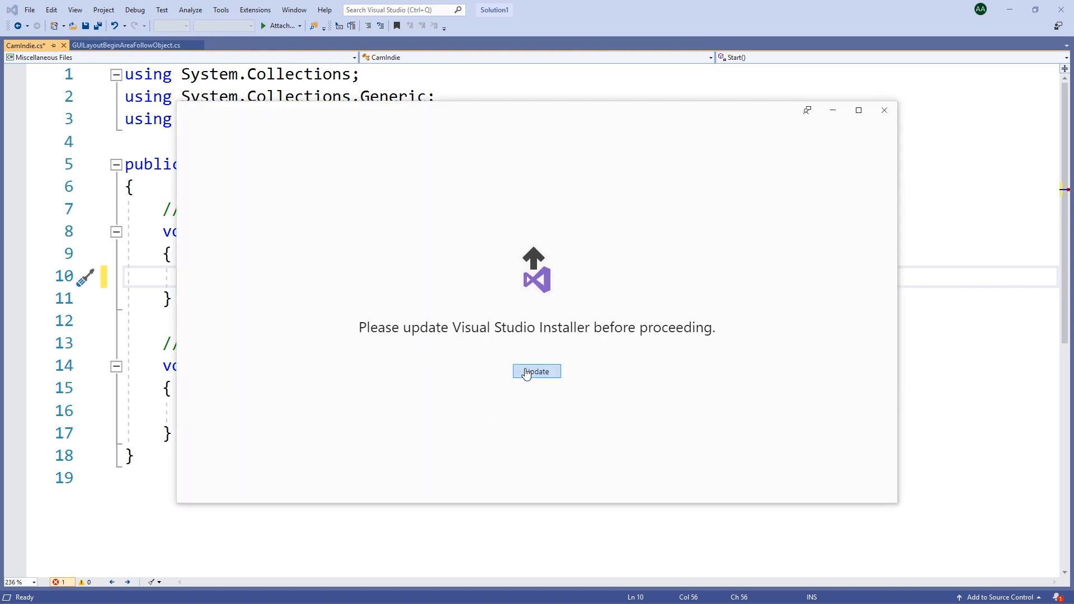
click(537, 371)
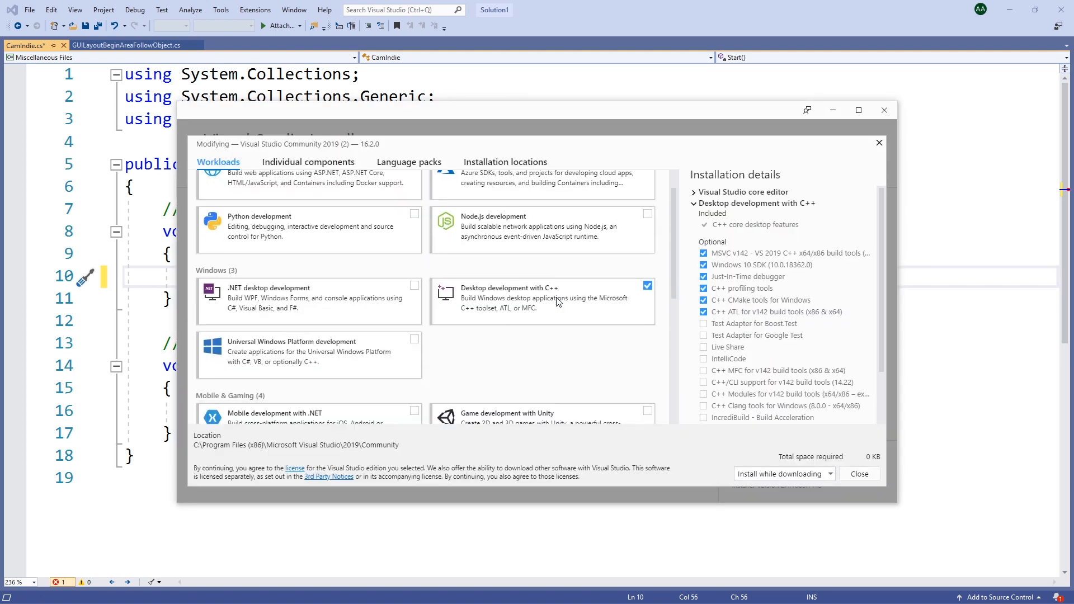
Step: Tick Game development with Unity, untick Unity 2018.3 64-bit Editor, and apply Modify
scroll(down, 3)
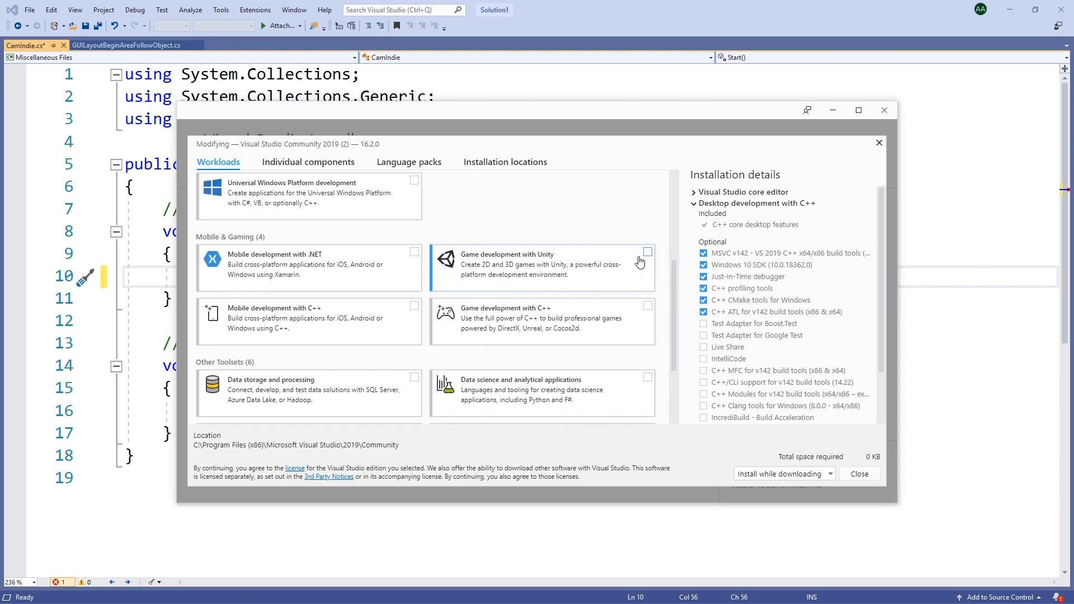
click(647, 252)
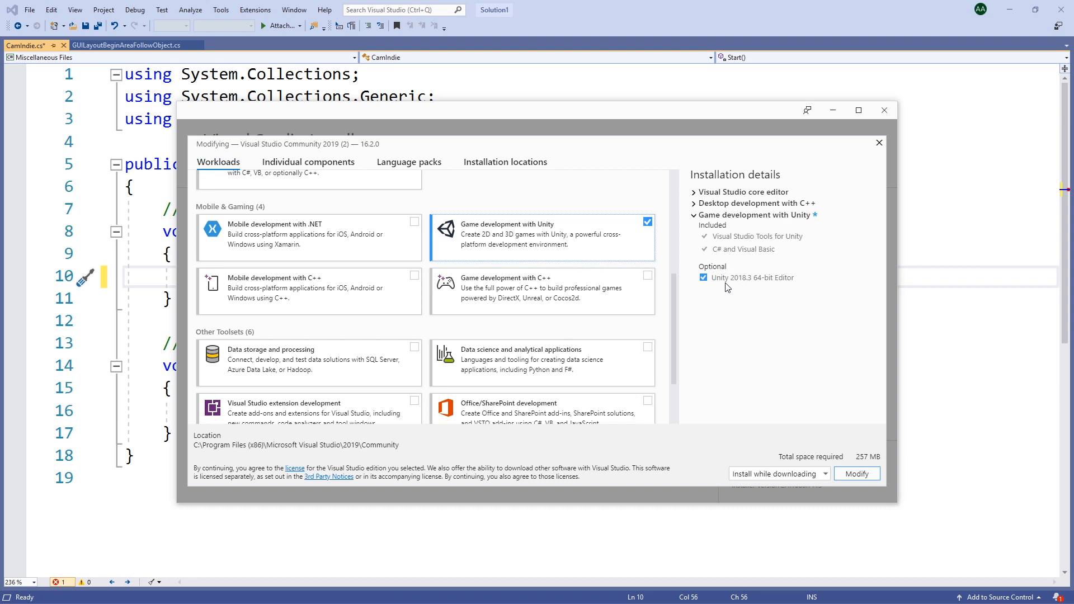
click(703, 277)
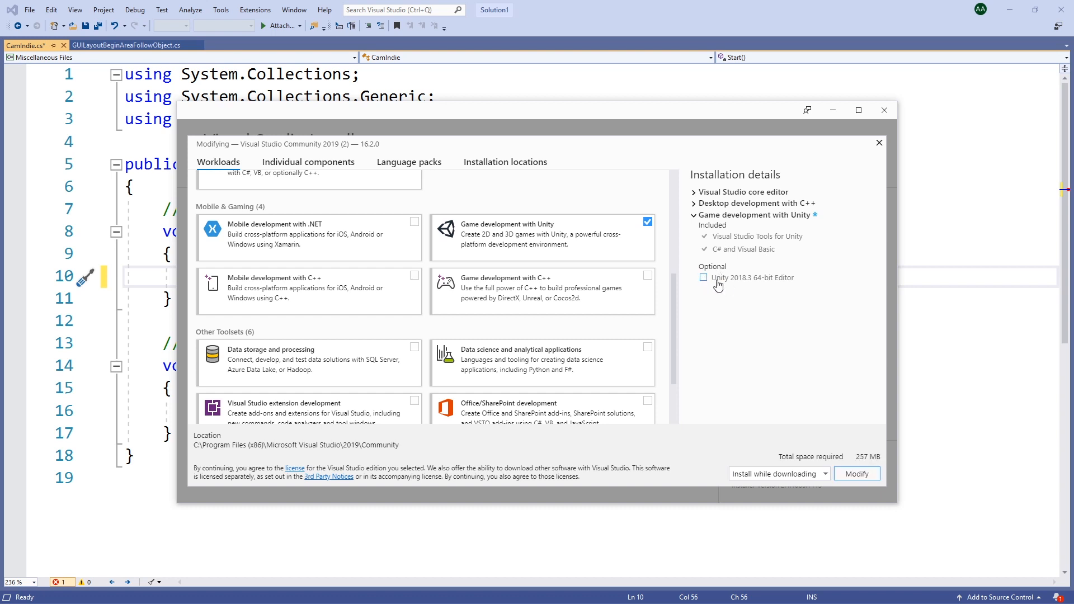
click(857, 473)
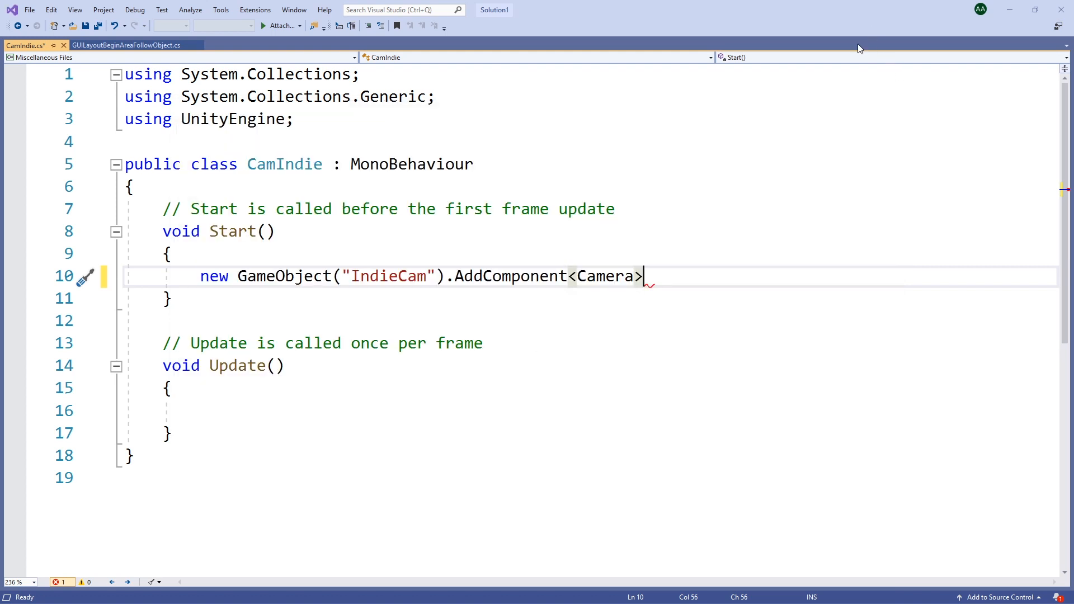
Step: Save the script, then close Visual Studio Installer after installation completes
key(Ctrl+S)
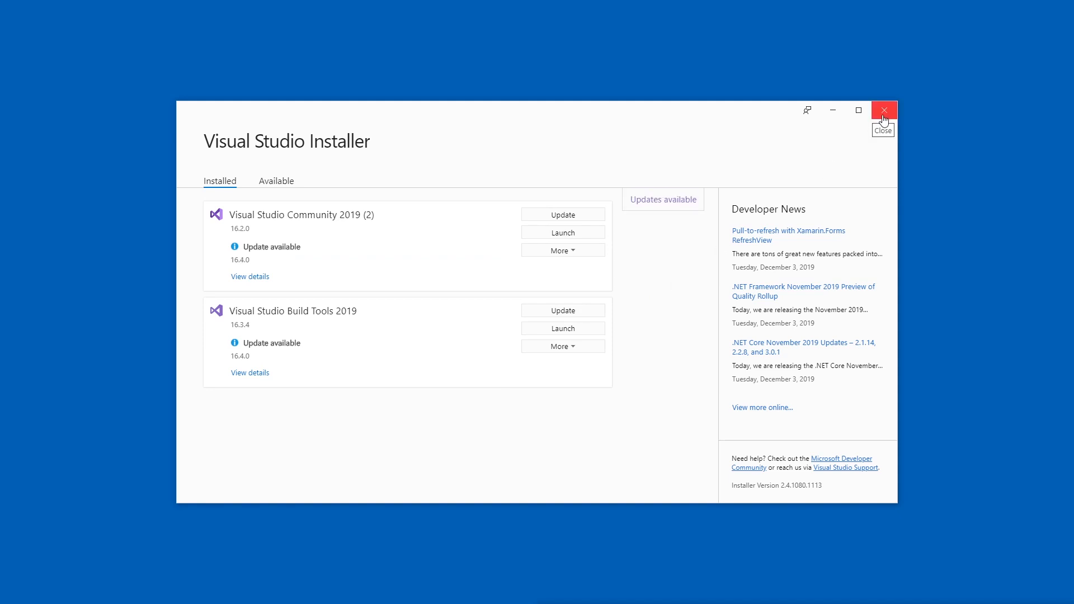
click(884, 110)
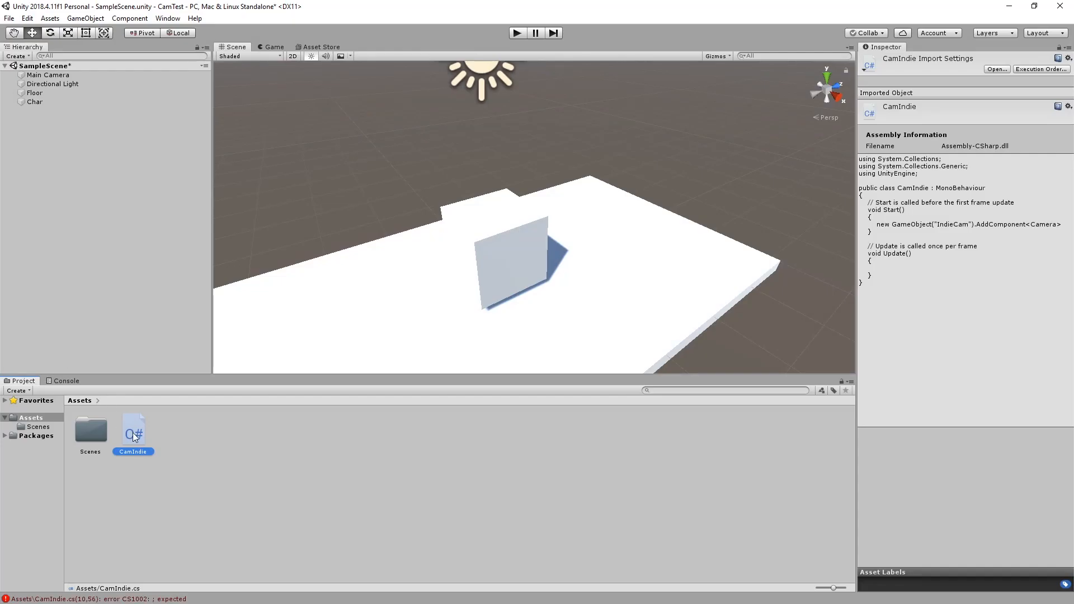
Step: Open the CamIndie script from Unity's Assets and type <Cam in Visual Studio
double_click(133, 430)
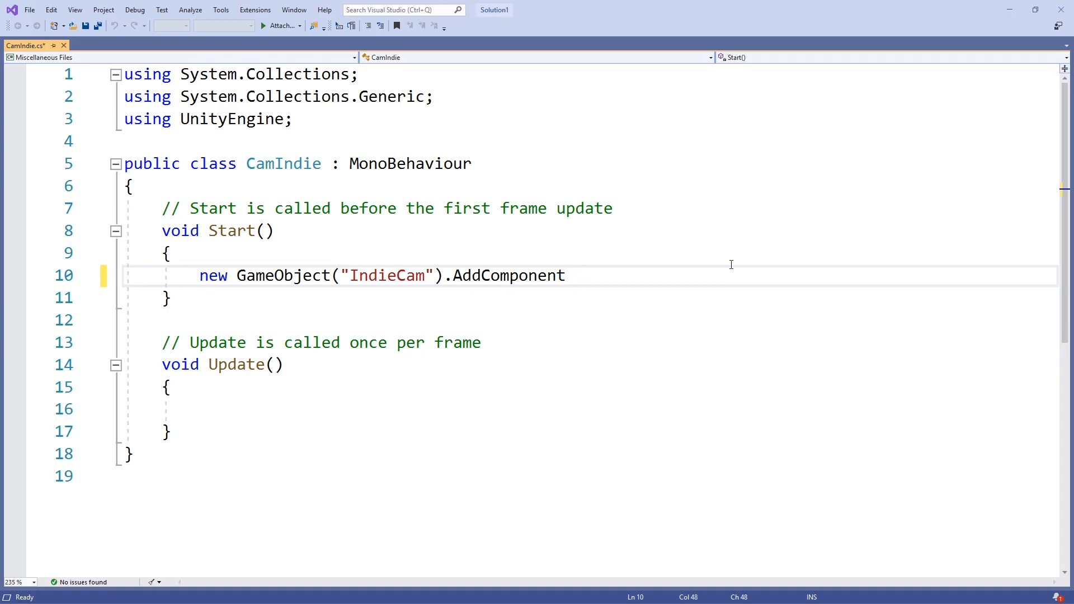
text(<Camera)
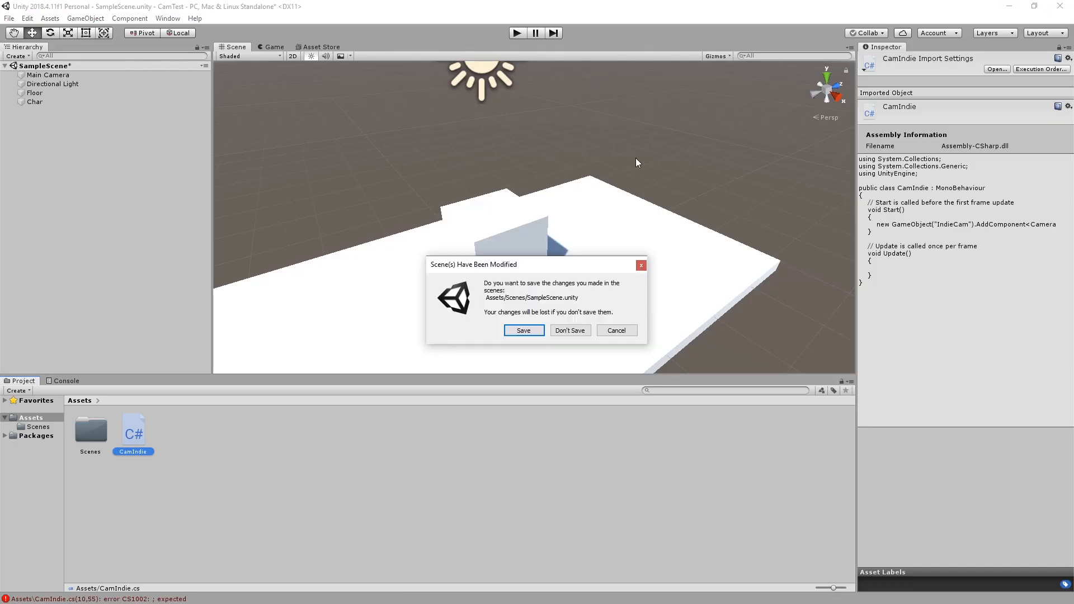
Step: Save SampleScene's changes and go to the Edit menu for preferences
click(524, 331)
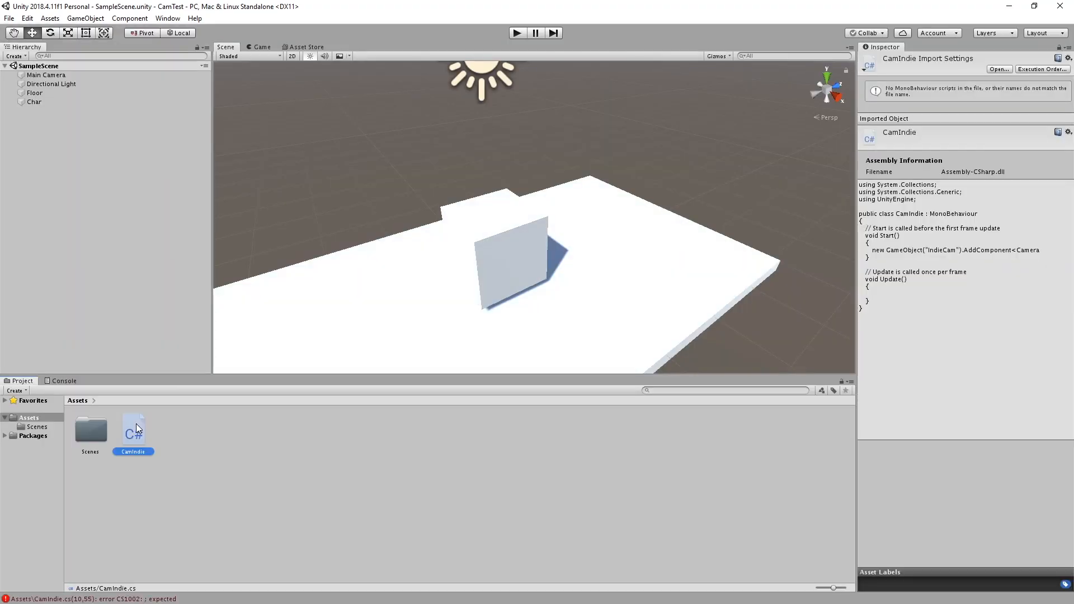
click(8, 19)
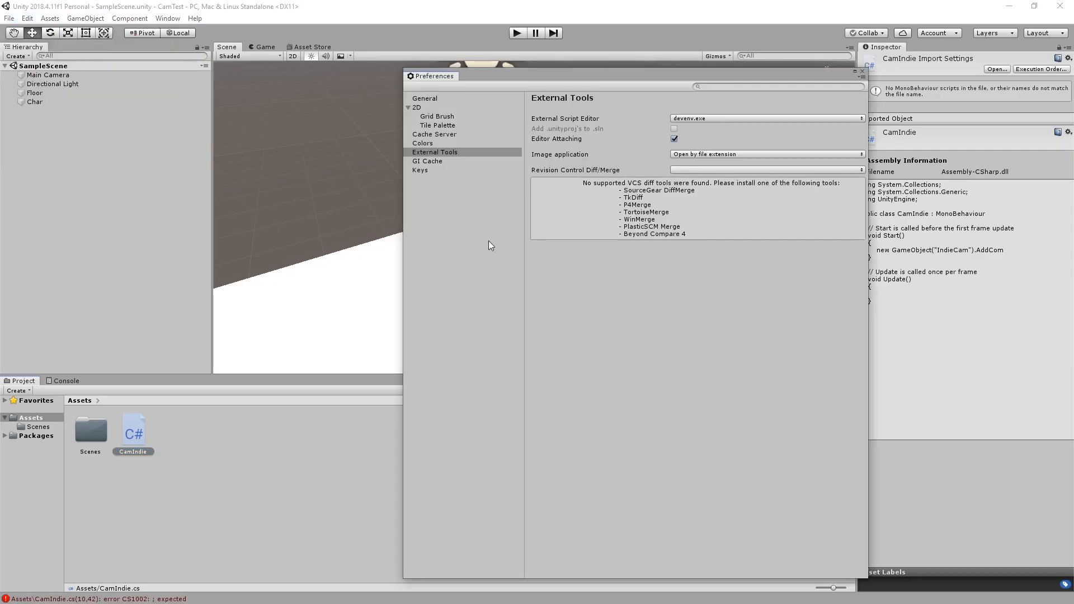
Step: Choose Visual Studio 2019 (Community) as External Script Editor and close Preferences
click(771, 118)
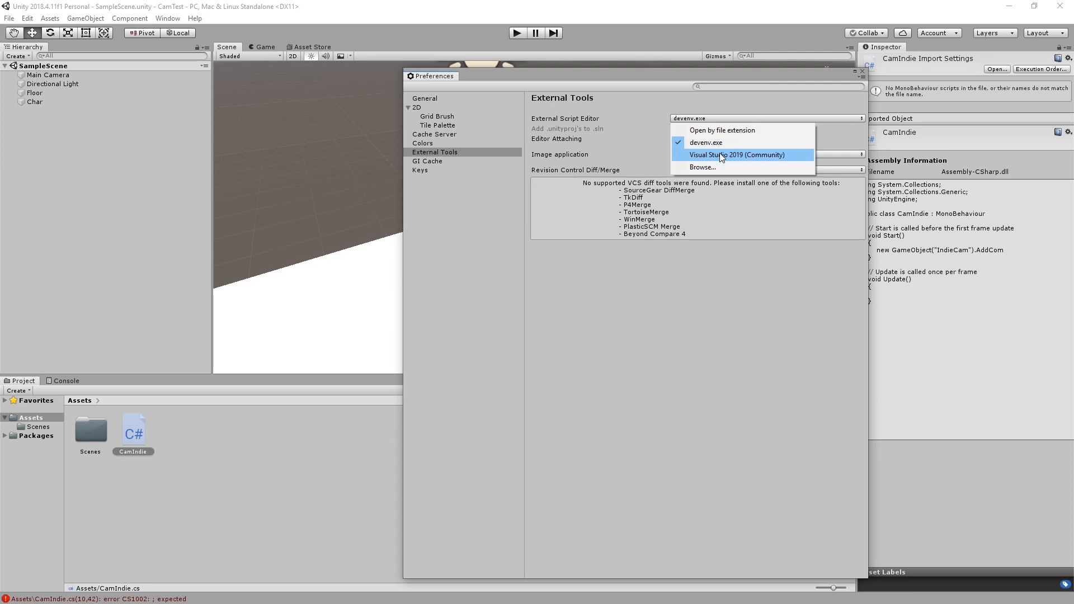
click(734, 155)
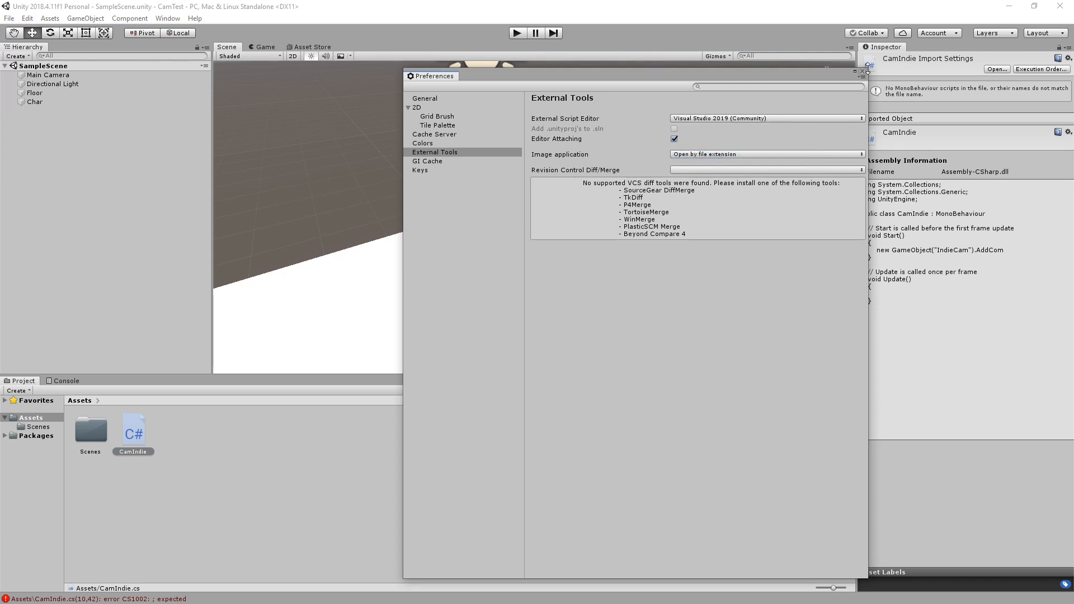
click(863, 72)
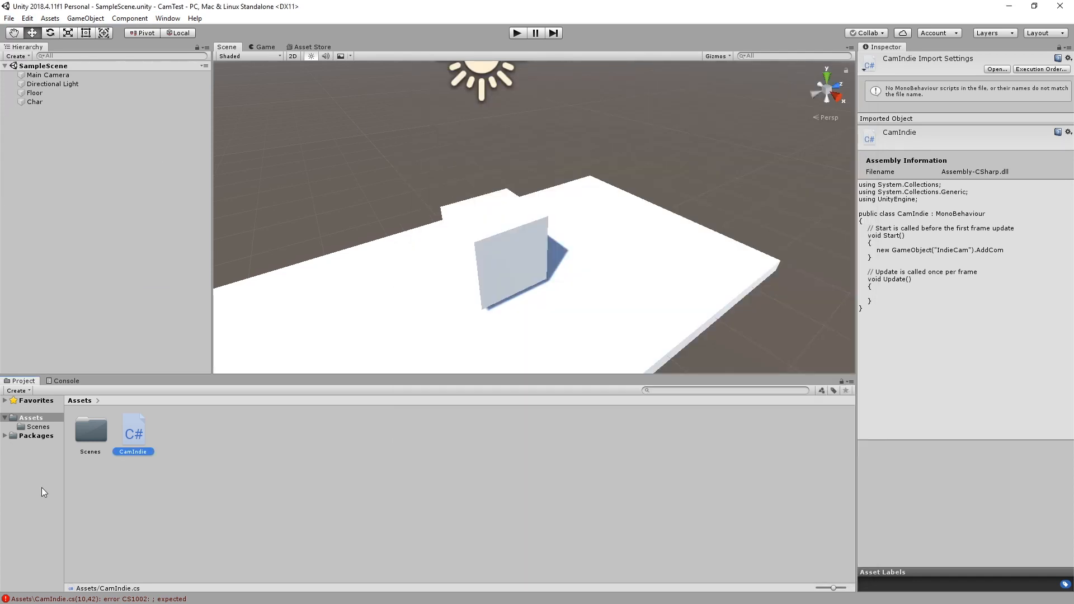
mouse_move(457, 307)
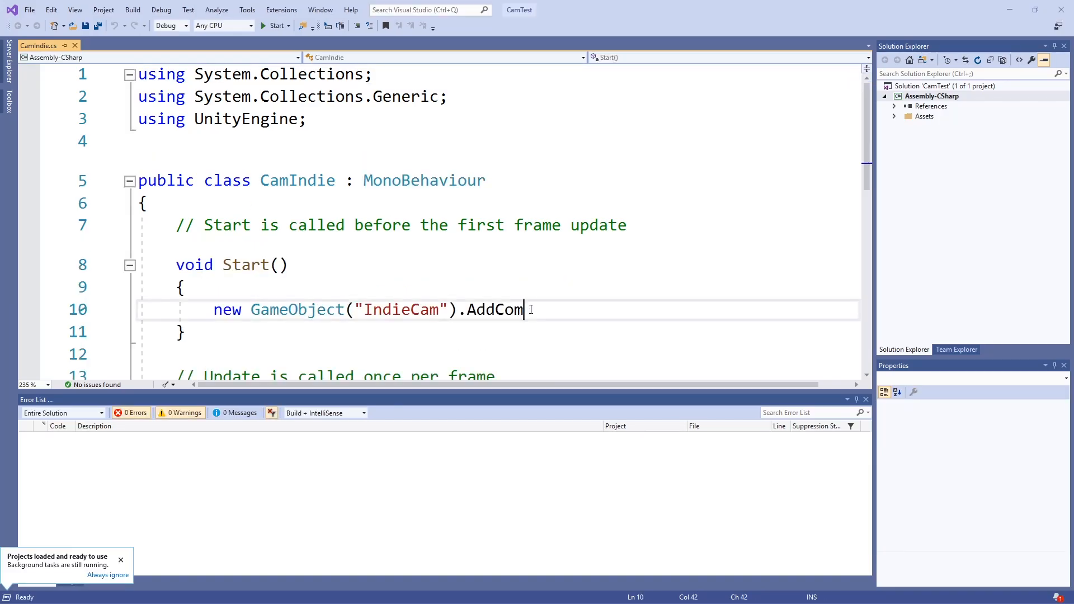
Step: Retype line 10 as AddComponent<Camera>(); and close the Error List pane
key(Backspace)
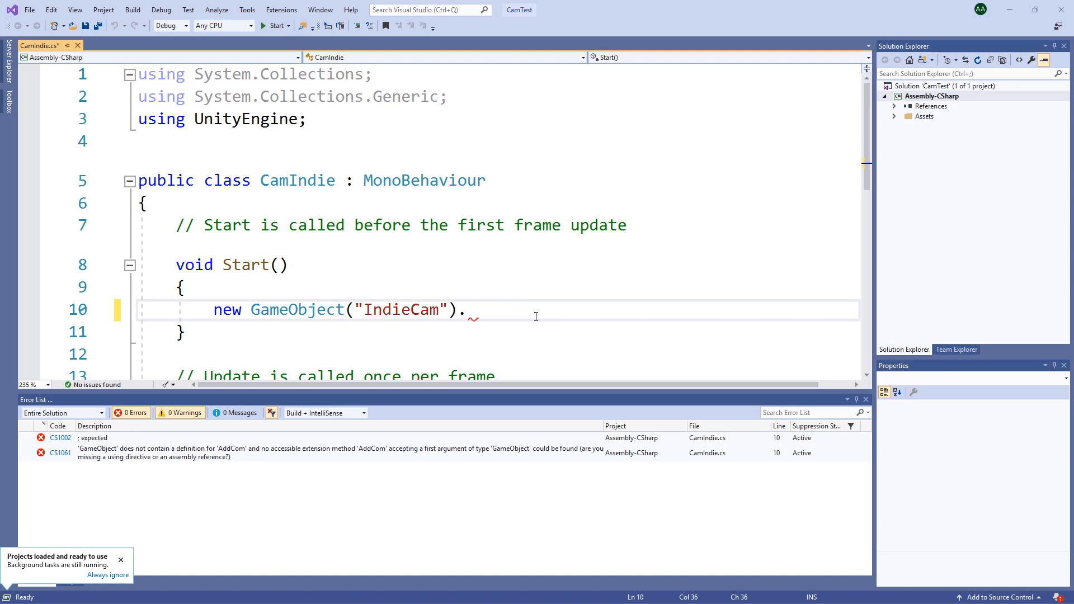
text(AddComponent<>)
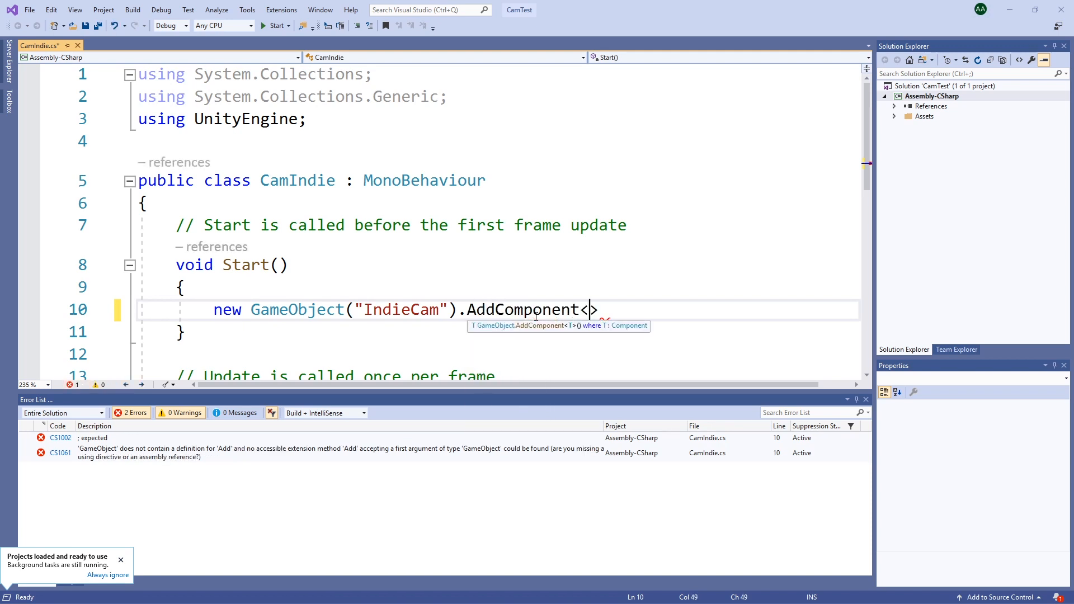
text(Camera)
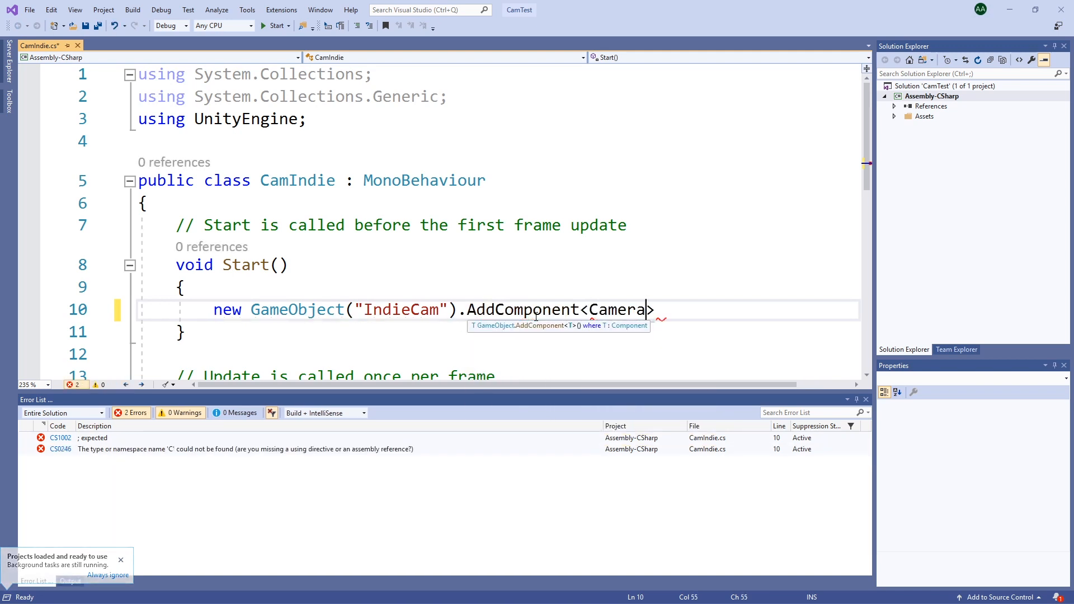
text(>())
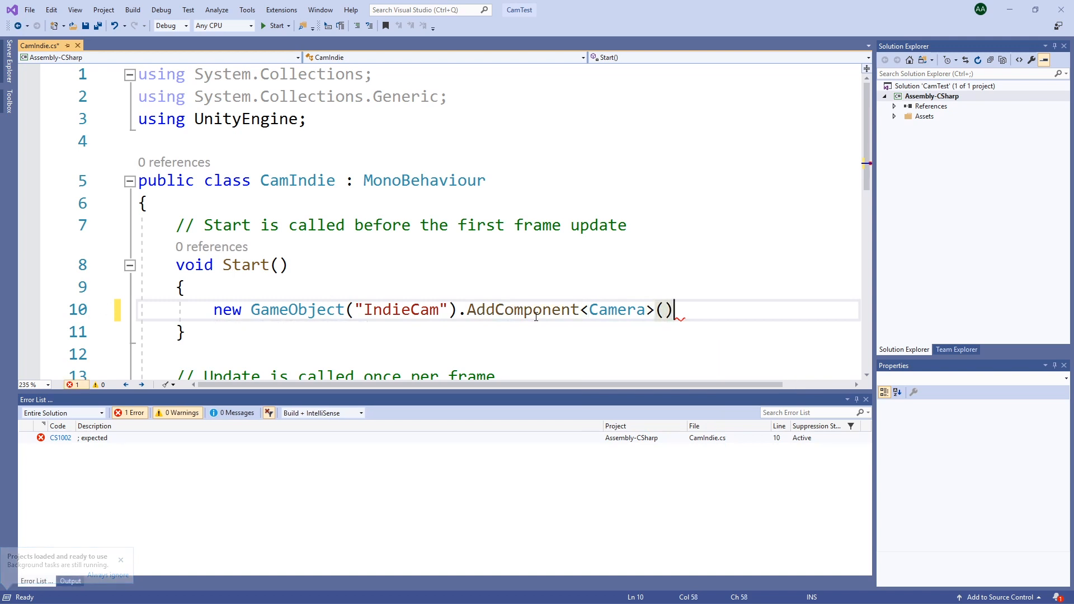
text(;)
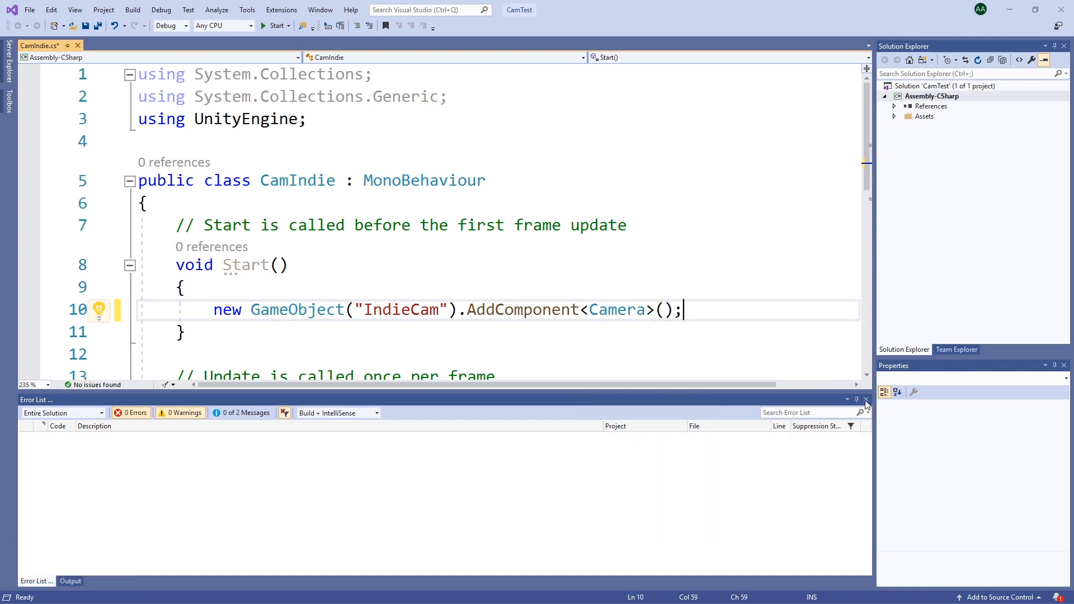
click(866, 399)
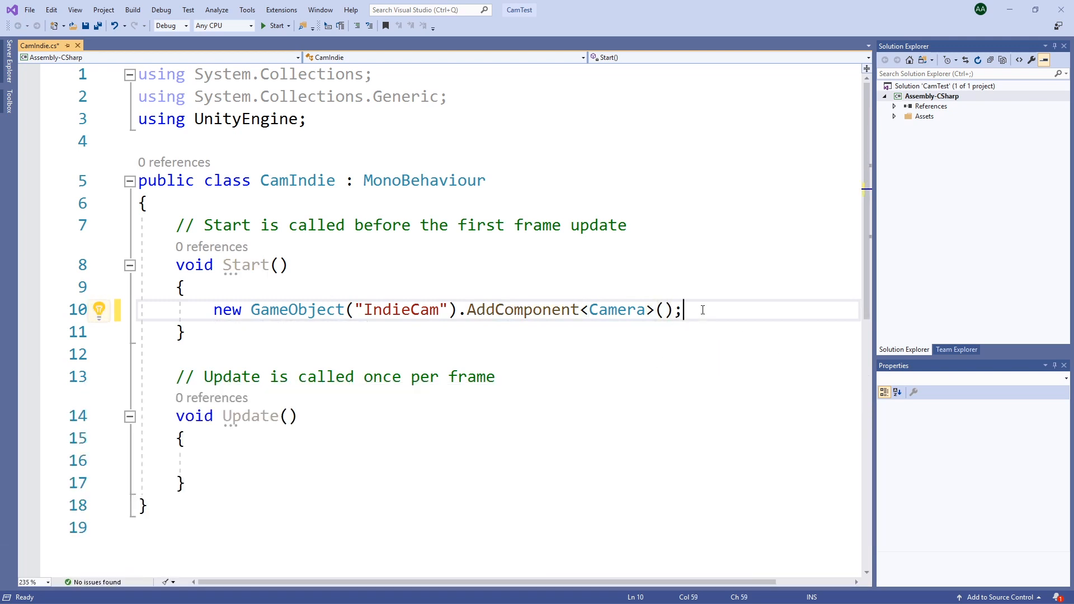